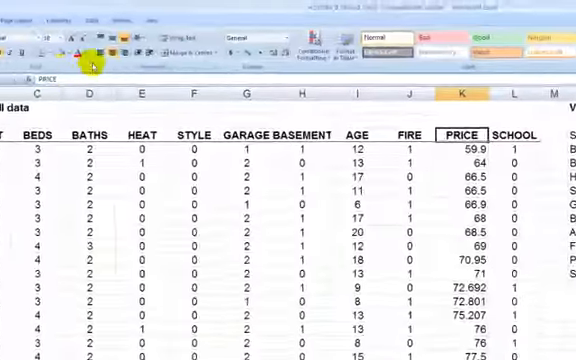
Step: Open Excel Options from the Office button menu
{"action": "left_click", "coordinate": [52, 37]}
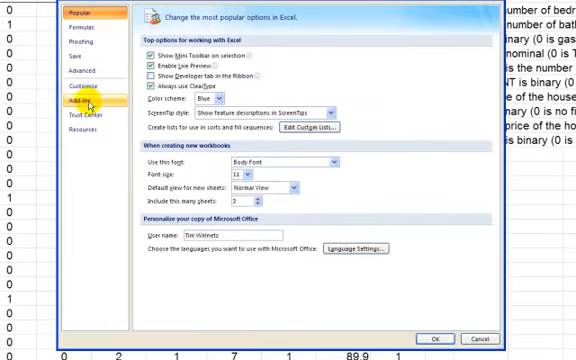
Step: Go to the Add-Ins page and open the Excel Add-ins manager to enable Analysis ToolPak
{"action": "left_click", "coordinate": [66, 101]}
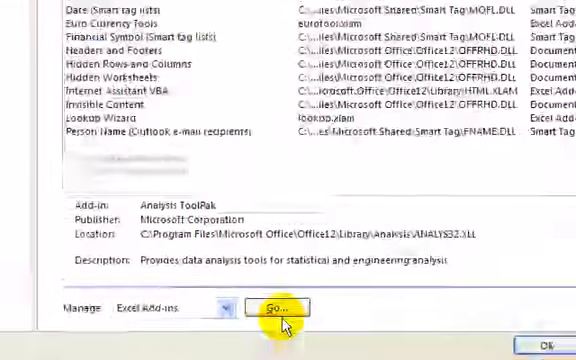
{"action": "left_click", "coordinate": [277, 307]}
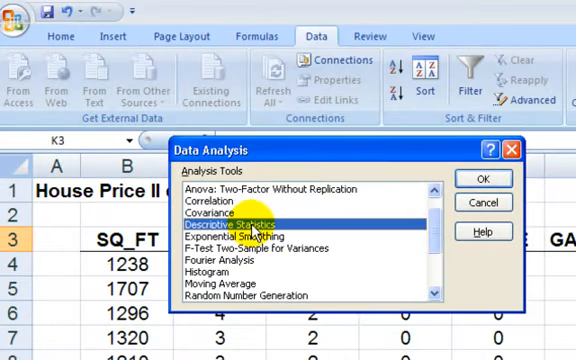
Step: Choose Descriptive Statistics from the Data Analysis tool list
{"action": "left_click", "coordinate": [480, 178]}
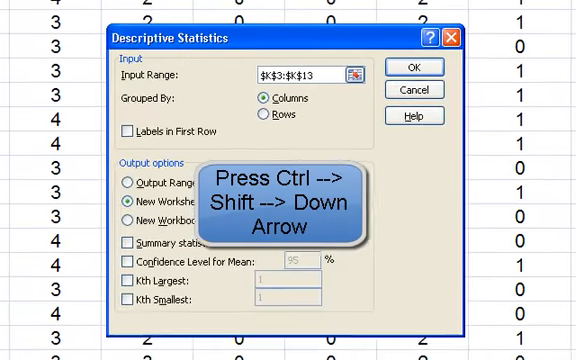
Step: Extend the input range from K3 down the entire PRICE column
{"action": "key", "text": "ctrl+shift+down"}
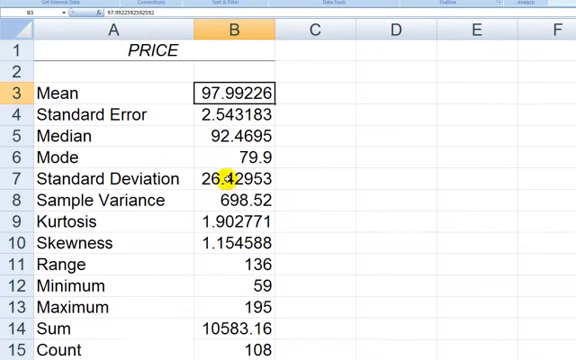
Step: Review the summary output on Sheet6, checking the Standard Deviation value
{"action": "left_click", "coordinate": [230, 179]}
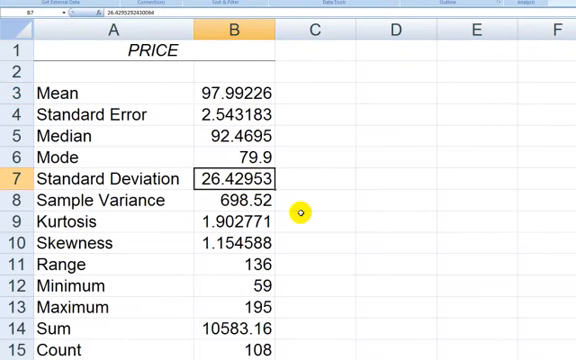
{"action": "left_click", "coordinate": [232, 93]}
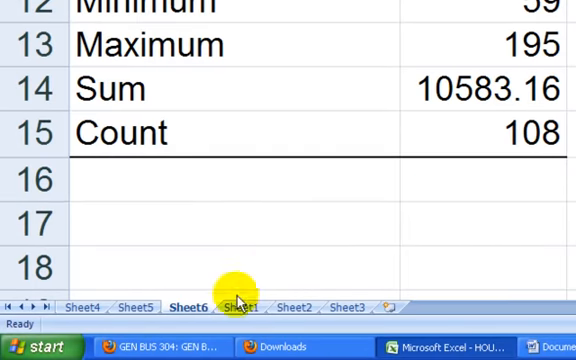
Step: Rename the Sheet6 tab to 'Desc Stats'
{"action": "scroll", "scroll_direction": "down", "scroll_amount": 3}
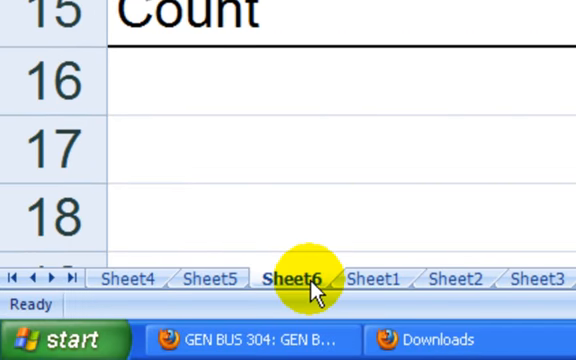
{"action": "double_click", "coordinate": [290, 278]}
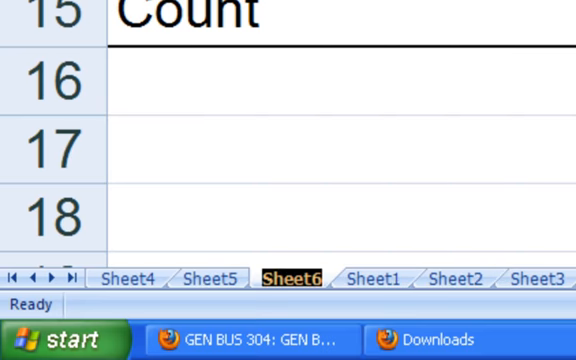
{"action": "type", "text": "Desc"}
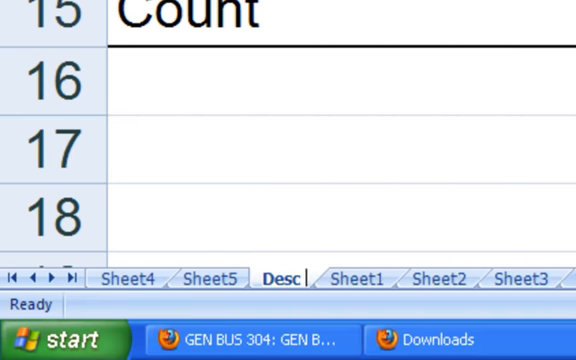
{"action": "type", "text": "Stats"}
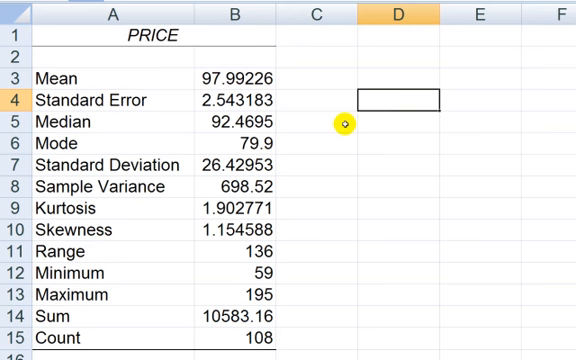
{"action": "mouse_move", "coordinate": [212, 276]}
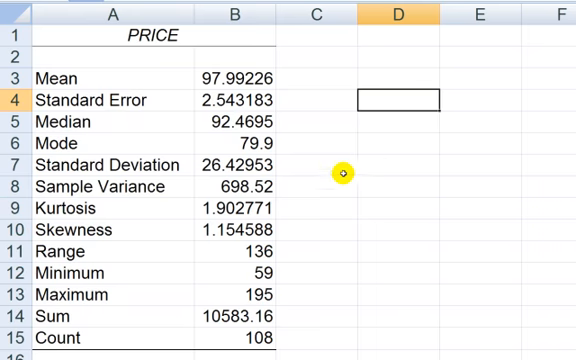
{"action": "mouse_move", "coordinate": [231, 129]}
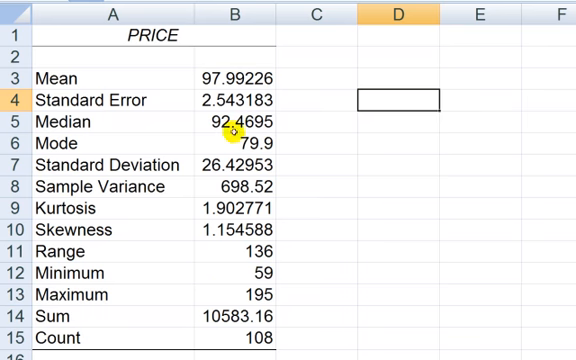
{"action": "left_click", "coordinate": [232, 255]}
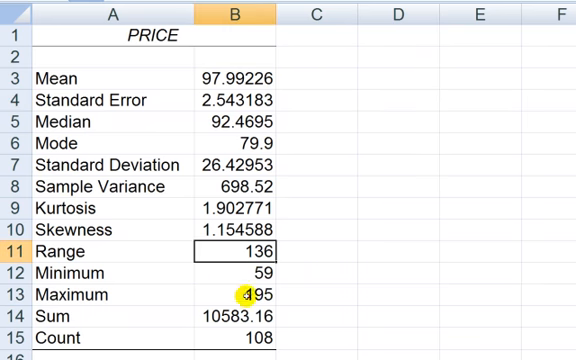
{"action": "left_click", "coordinate": [237, 273]}
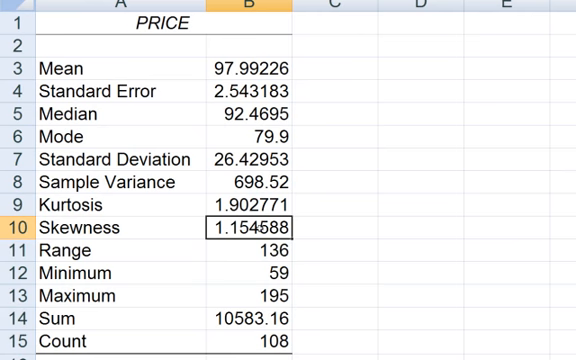
{"action": "mouse_move", "coordinate": [413, 212]}
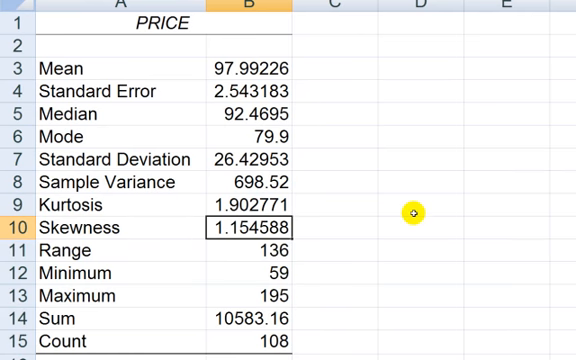
{"action": "mouse_move", "coordinate": [324, 181]}
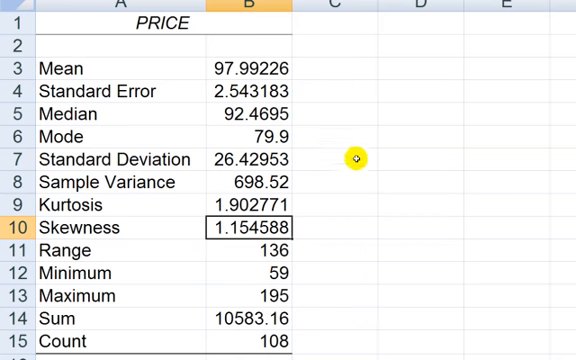
{"action": "left_click", "coordinate": [235, 92]}
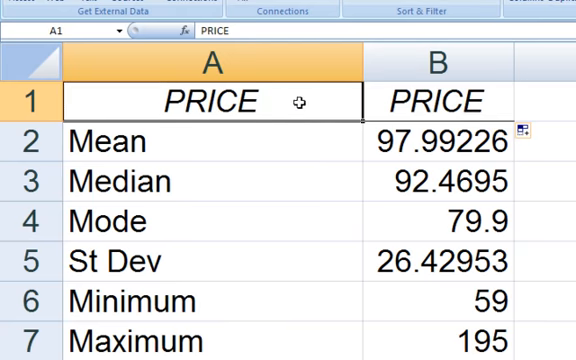
Step: Replace the PRICE header in A1 with 'Statistic'
{"action": "type", "text": "Statis"}
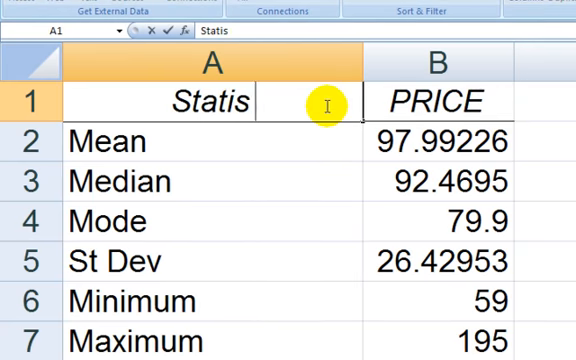
{"action": "type", "text": "tic"}
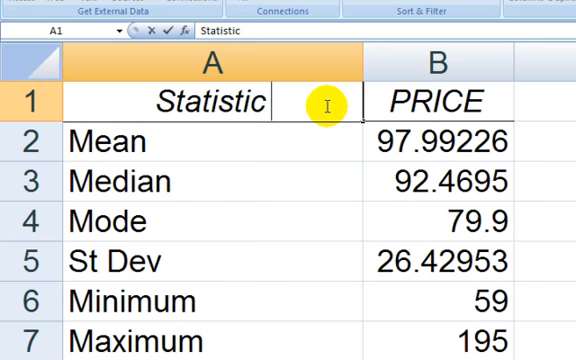
{"action": "left_click", "coordinate": [453, 140]}
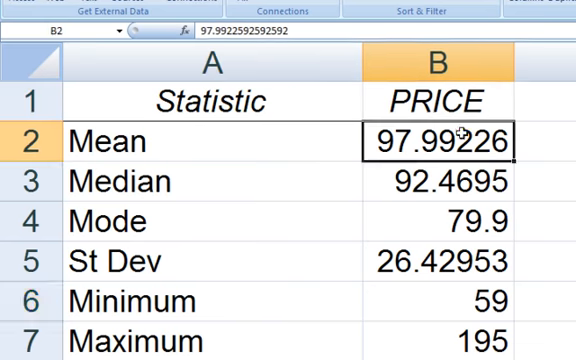